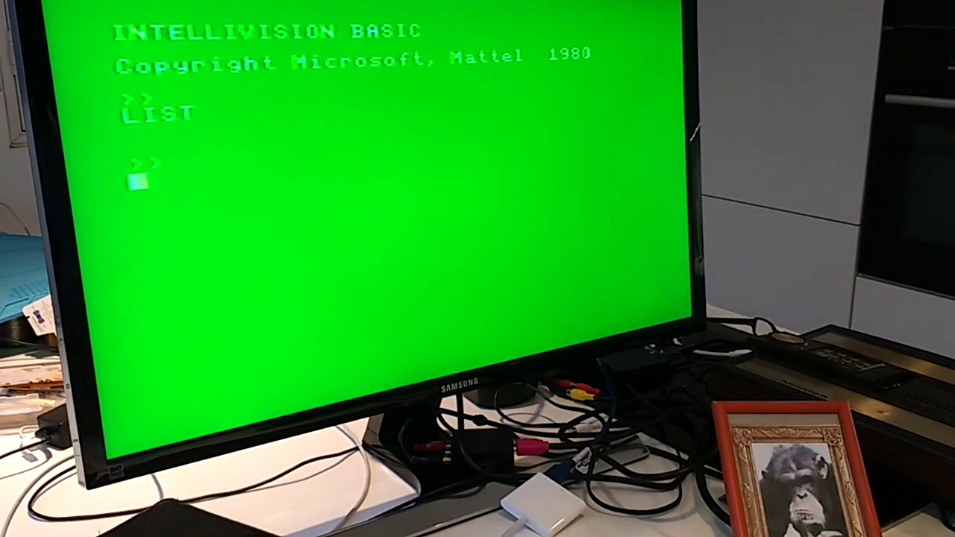
text(RUN)
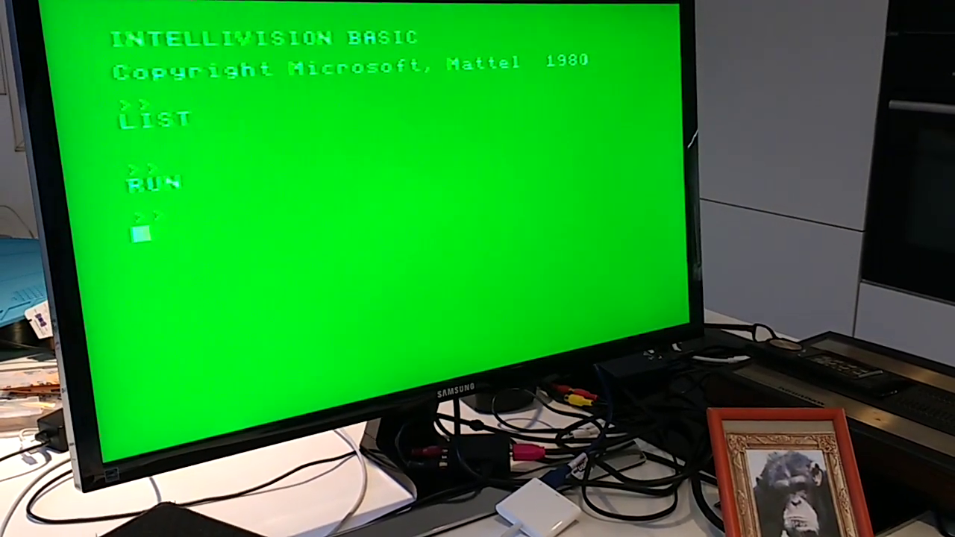